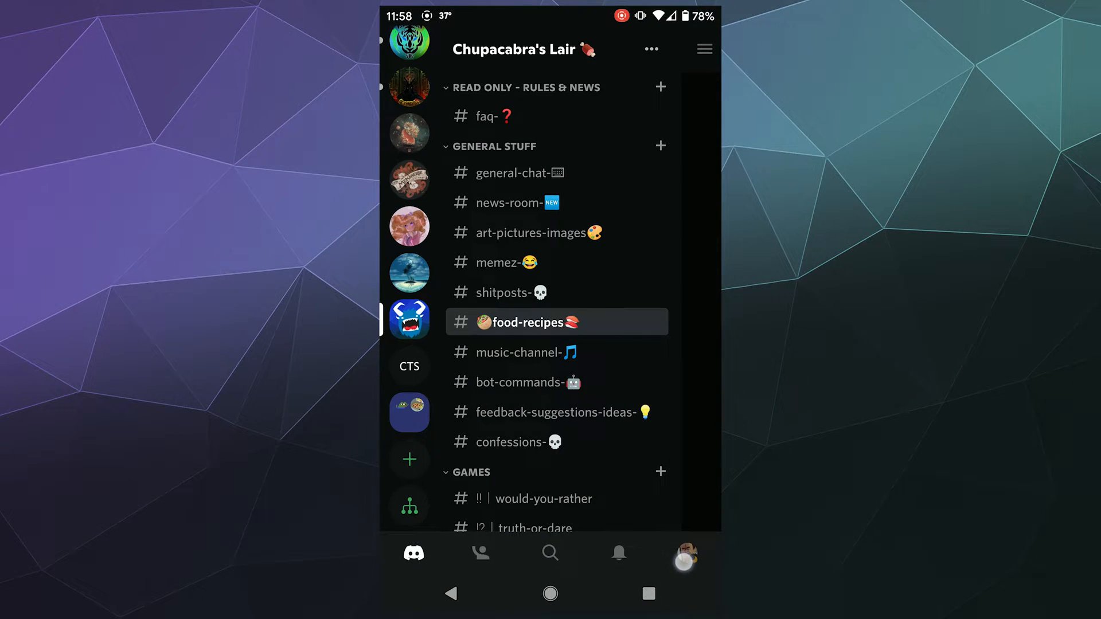
Step: Go from the channel list to user settings and bring the App Settings section into view
click(684, 553)
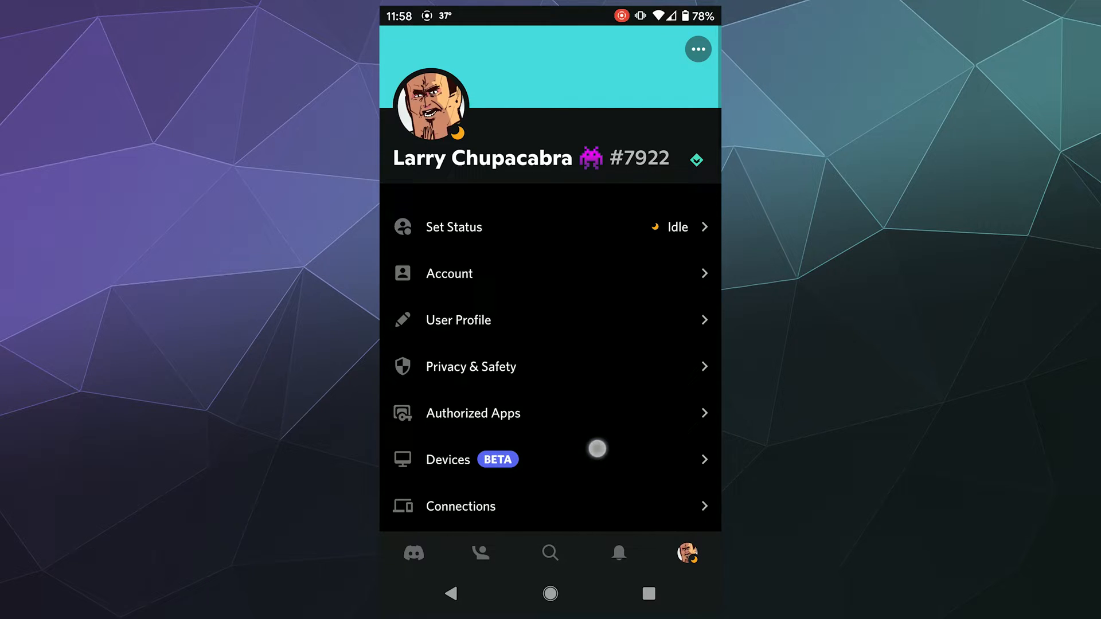
scroll(down, 3)
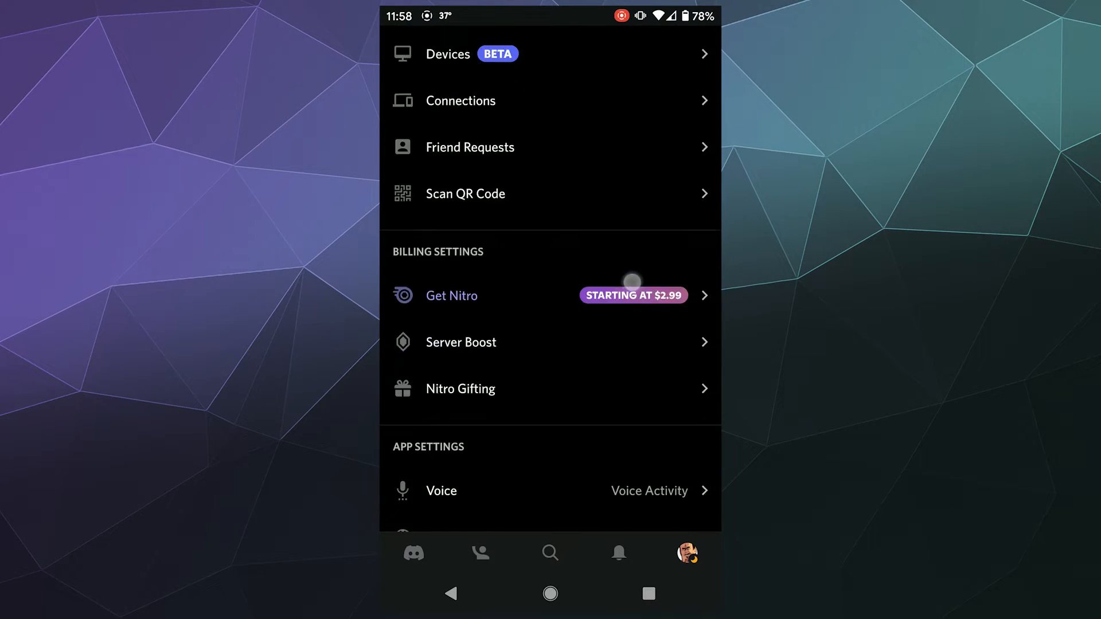
scroll(down, 3)
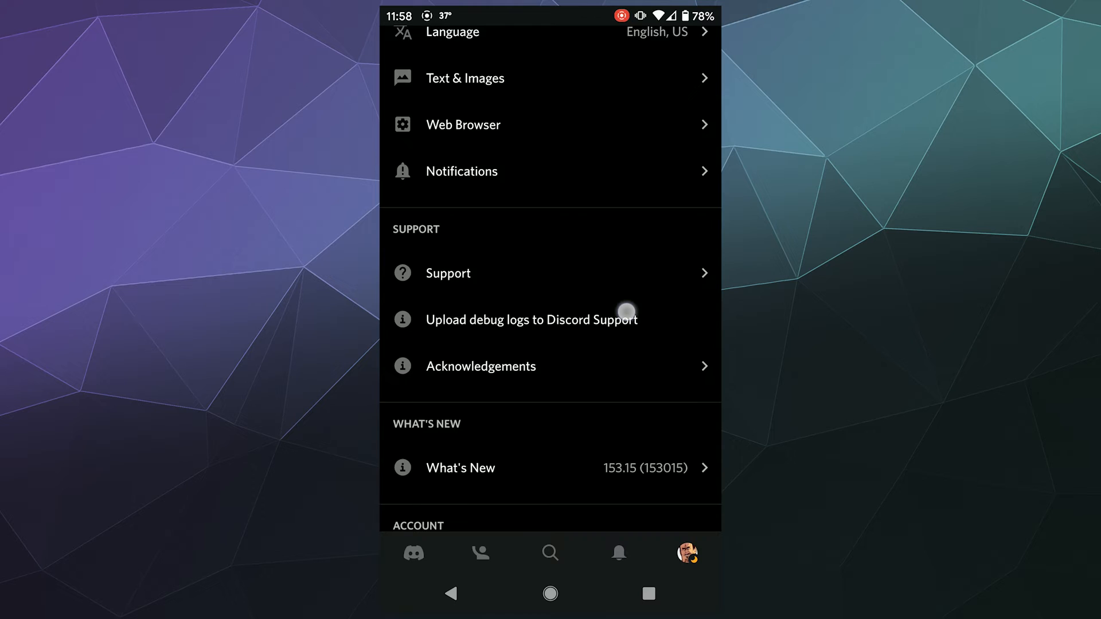
scroll(down, 3)
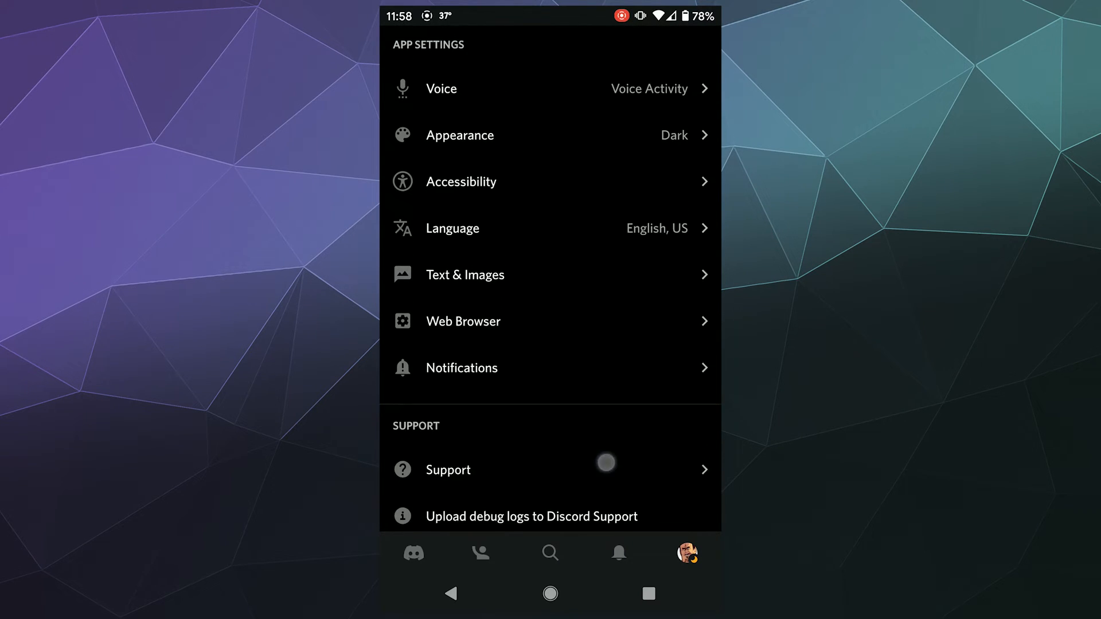
Step: In Text & Images, toggle Low quality image mode off and back on, leaving it enabled
click(464, 274)
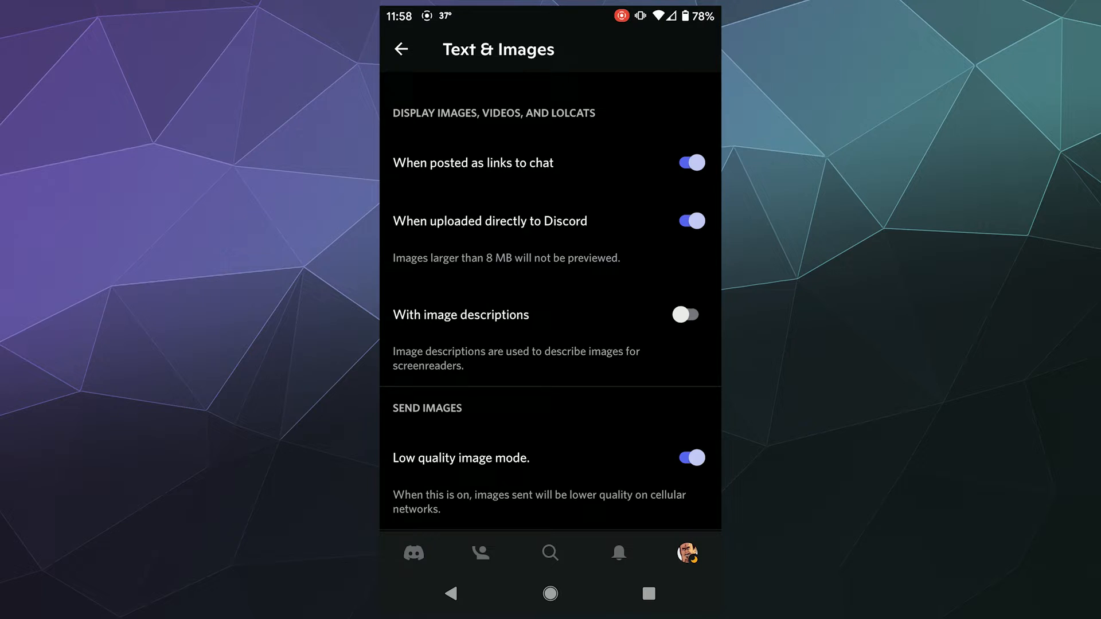
scroll(down, 3)
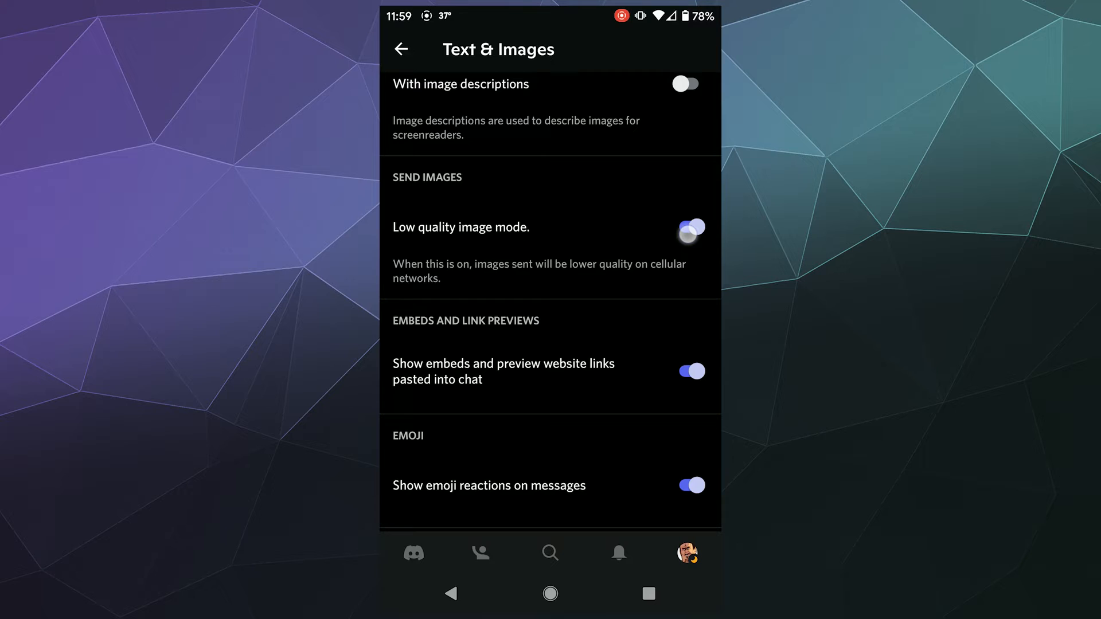
click(691, 227)
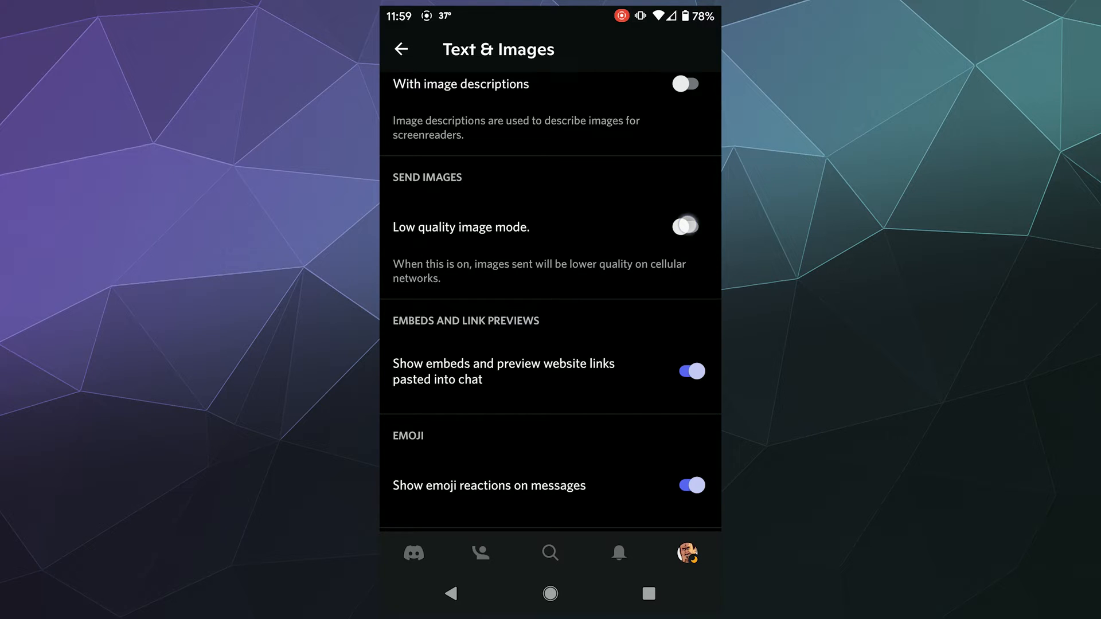
click(684, 226)
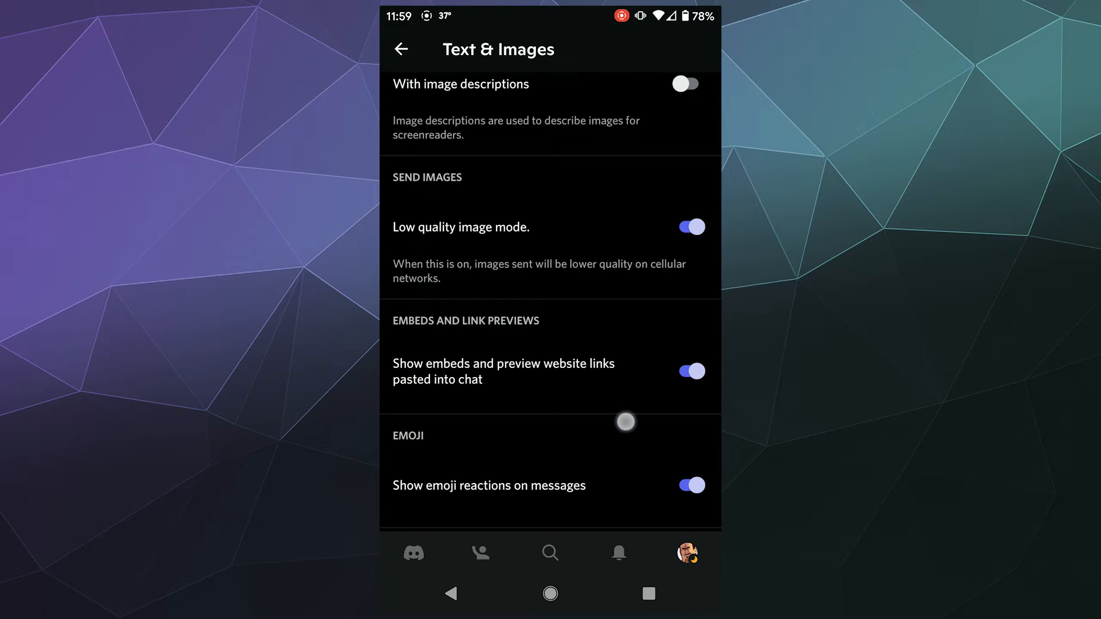